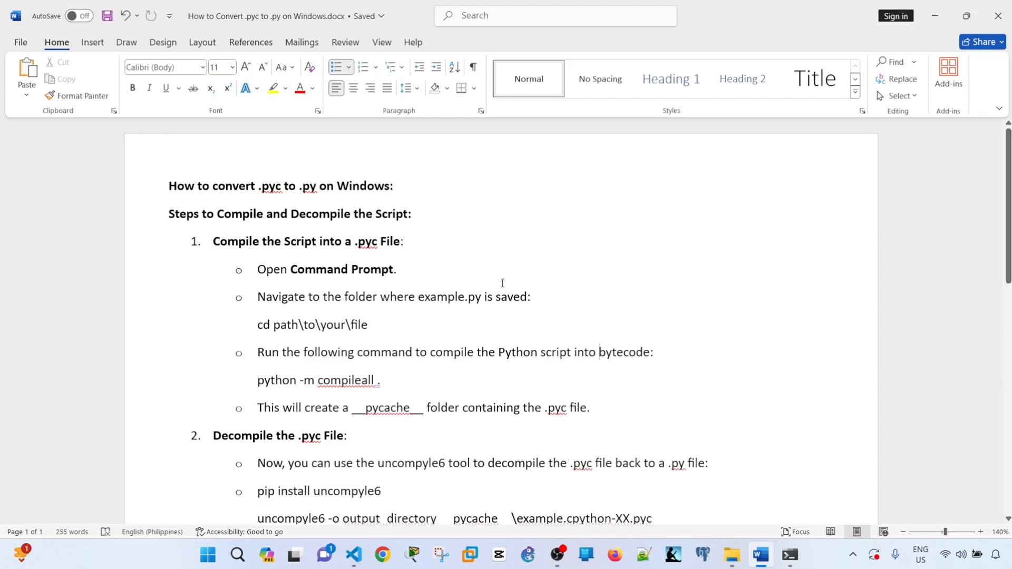
{"action": "mouse_move", "coordinate": [518, 282]}
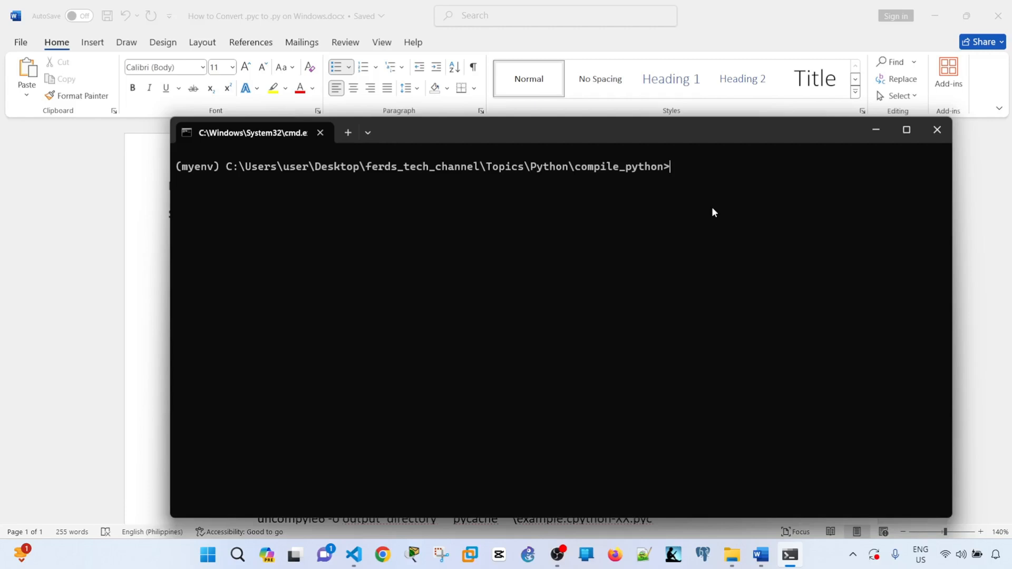
Run python -m compileall in the compile_python folder to compile greet.py to bytecode.
{"action": "left_click", "coordinate": [936, 130]}
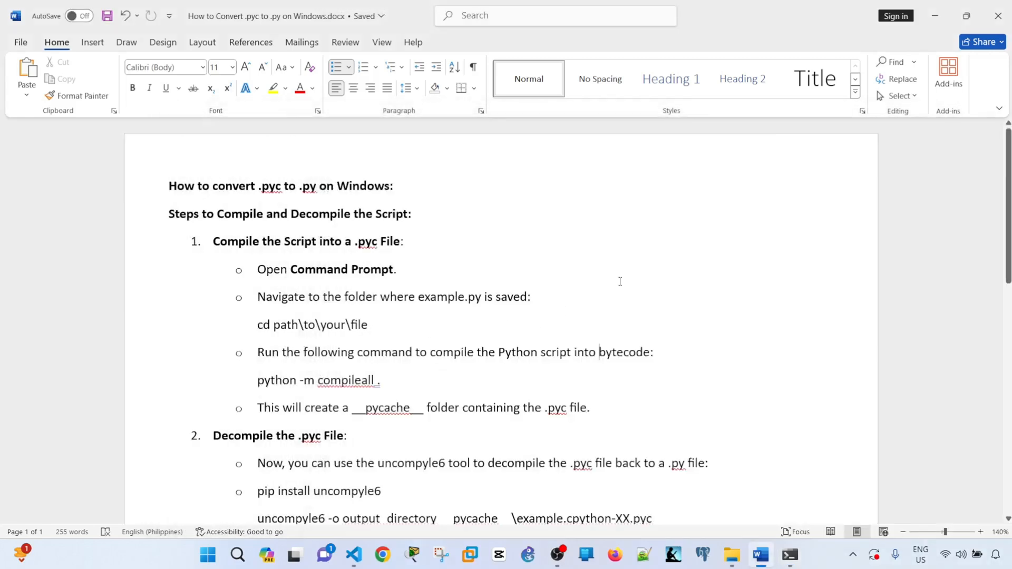
{"action": "scroll", "scroll_direction": "up", "scroll_amount": 3}
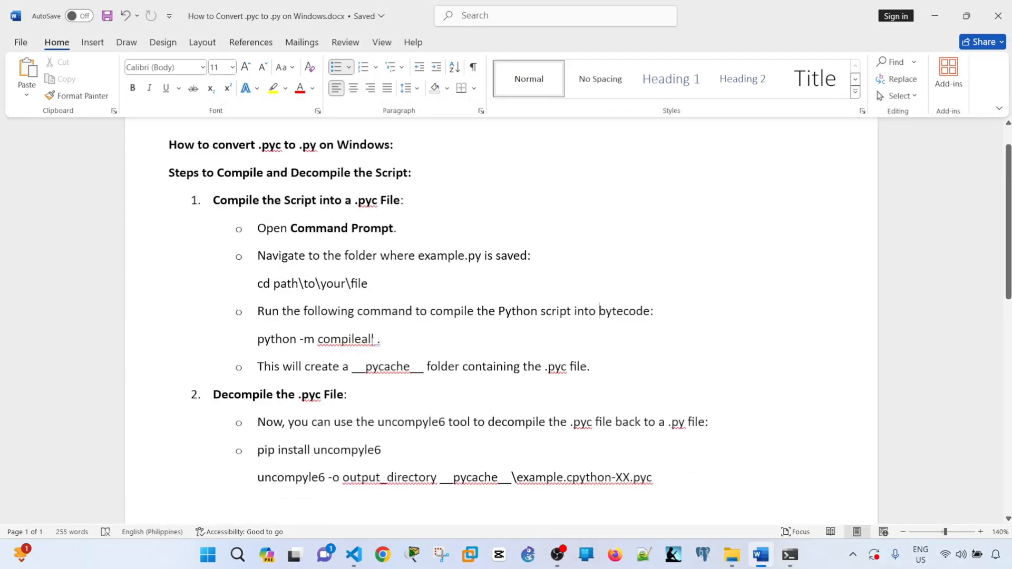
{"action": "left_click", "coordinate": [789, 555]}
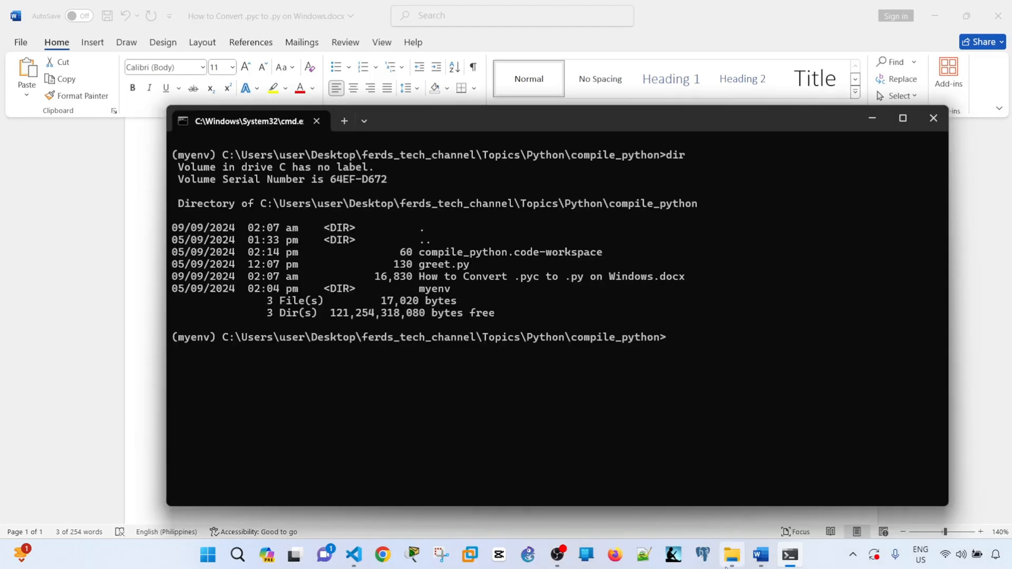
{"action": "left_click", "coordinate": [731, 555]}
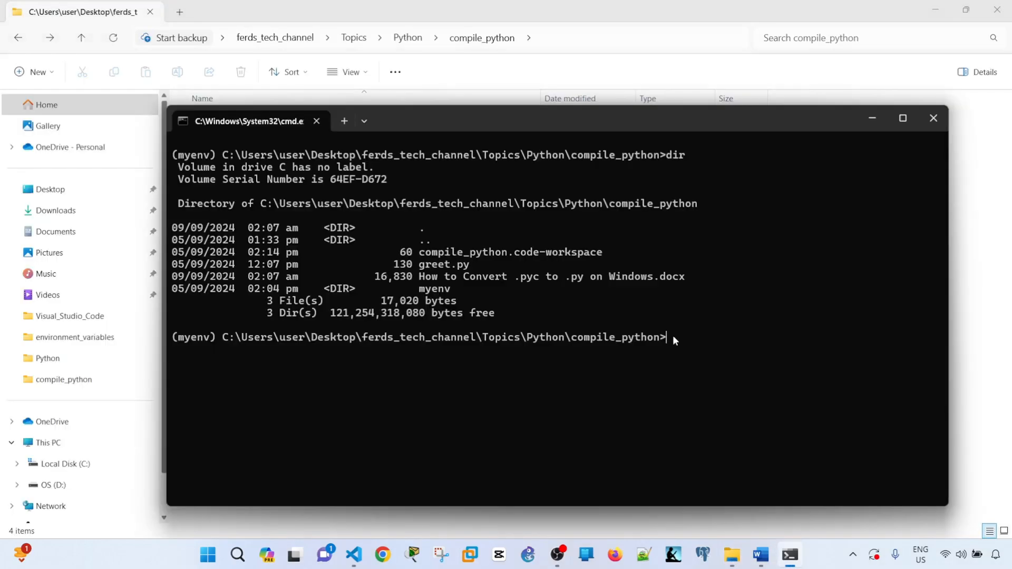
{"action": "type", "text": "python -m compileall"}
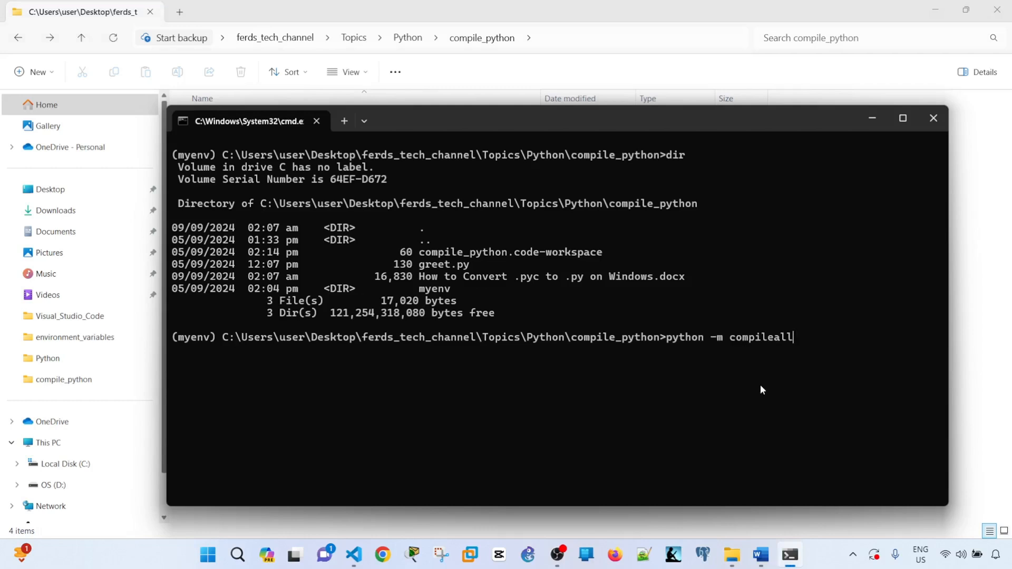
{"action": "mouse_move", "coordinate": [795, 349]}
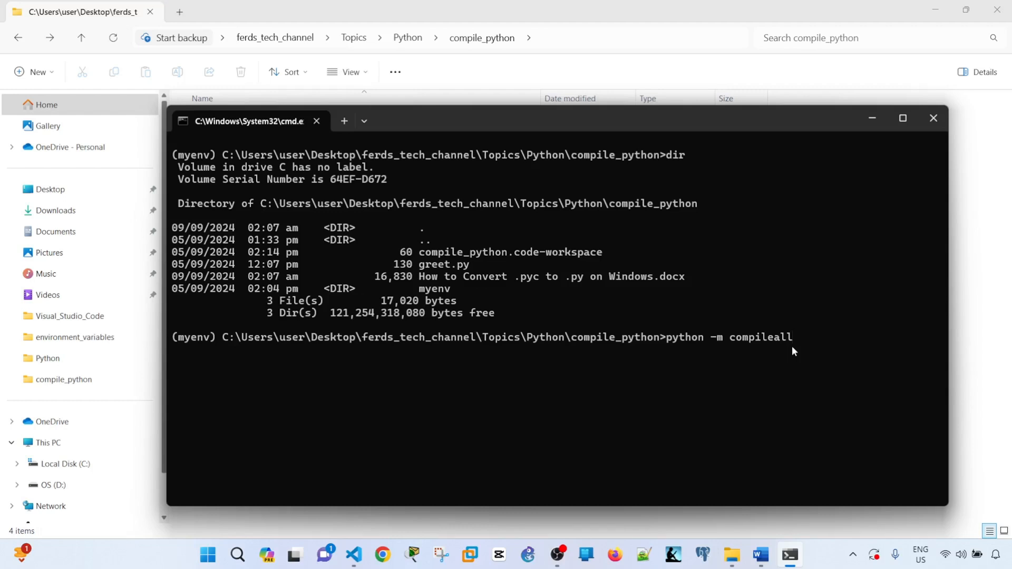
{"action": "mouse_move", "coordinate": [666, 134]}
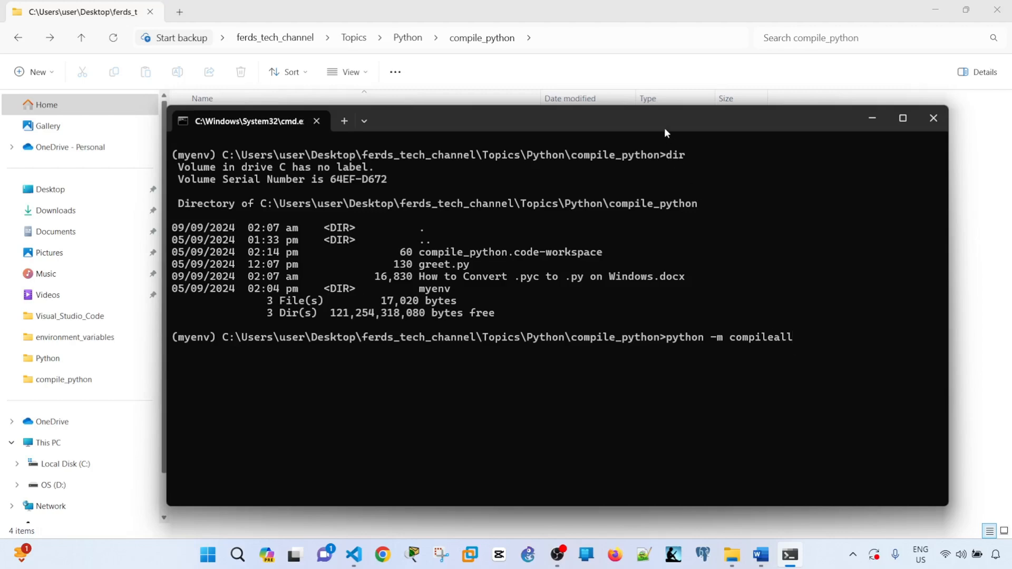
{"action": "left_click", "coordinate": [903, 118]}
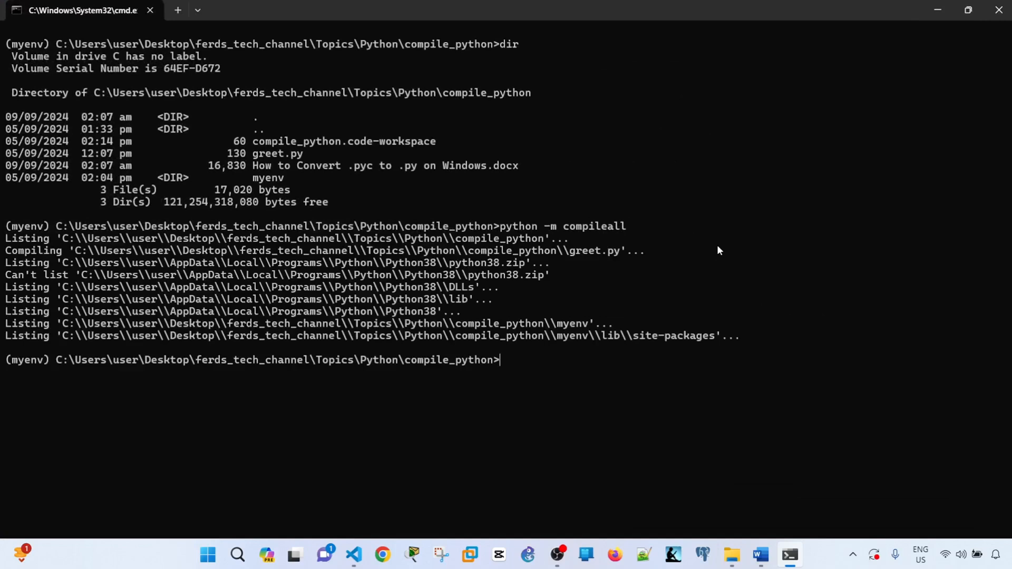
{"action": "mouse_move", "coordinate": [600, 364]}
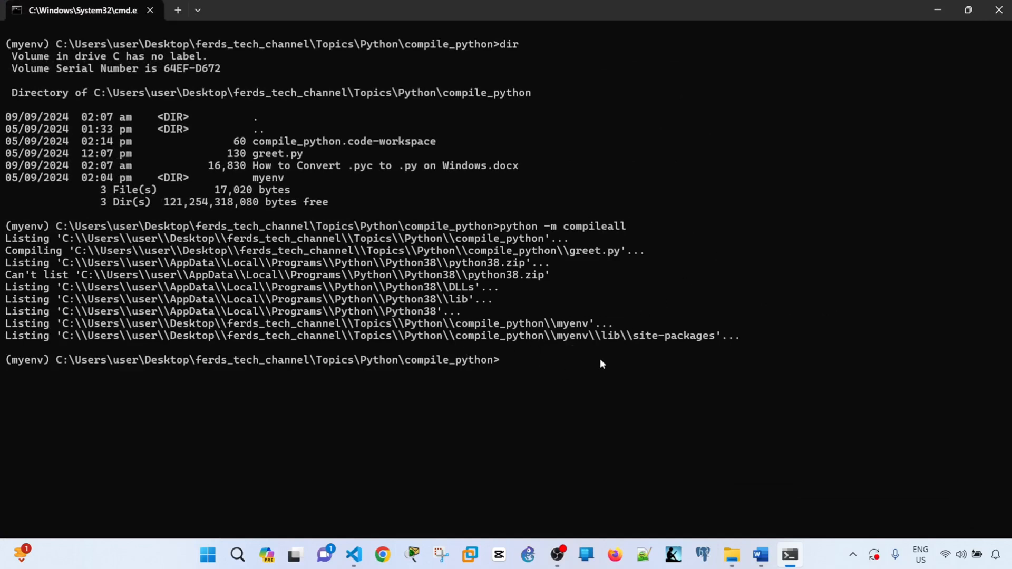
Browse into the new __pycache__ folder holding greet.cpython-38.pyc in File Explorer.
{"action": "left_click", "coordinate": [730, 554]}
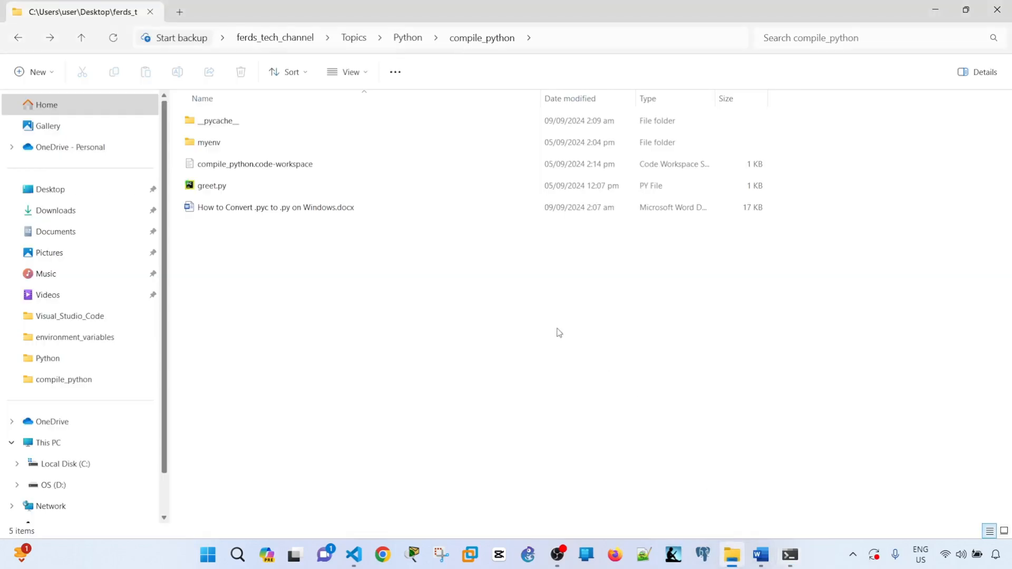
{"action": "left_click", "coordinate": [217, 120]}
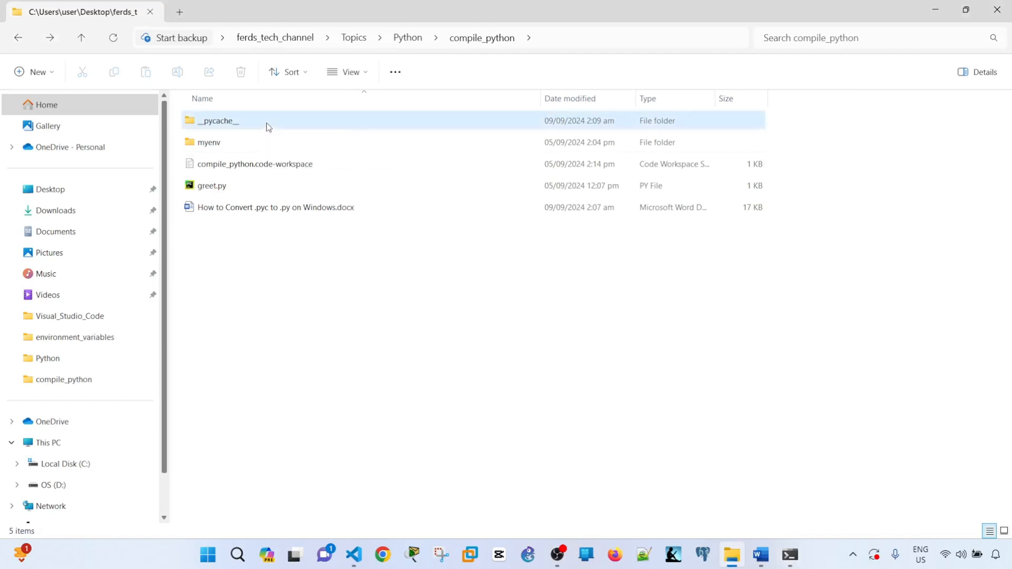
{"action": "double_click", "coordinate": [217, 120]}
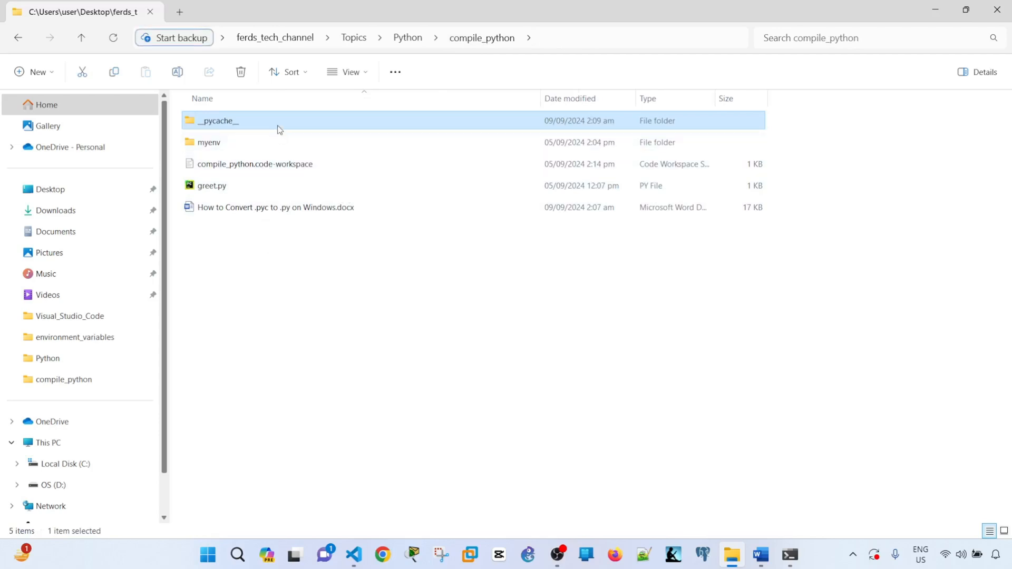
{"action": "double_click", "coordinate": [218, 120]}
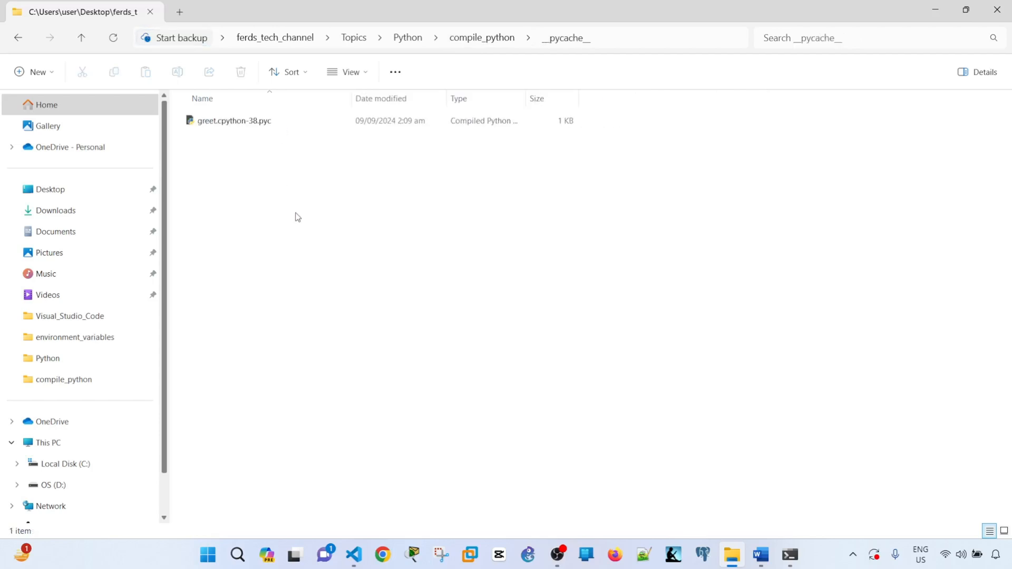
{"action": "mouse_move", "coordinate": [280, 157]}
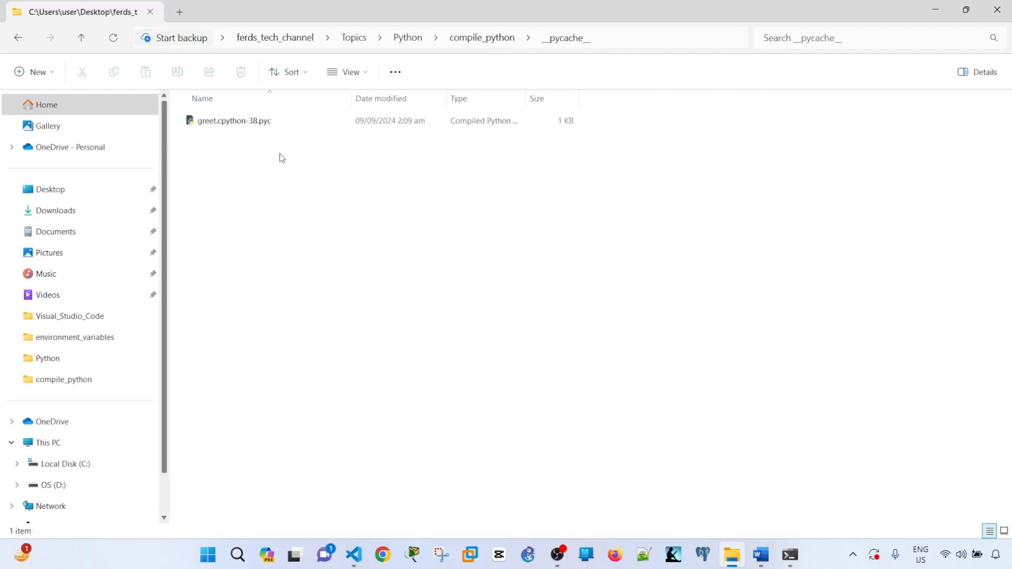
{"action": "mouse_move", "coordinate": [511, 285]}
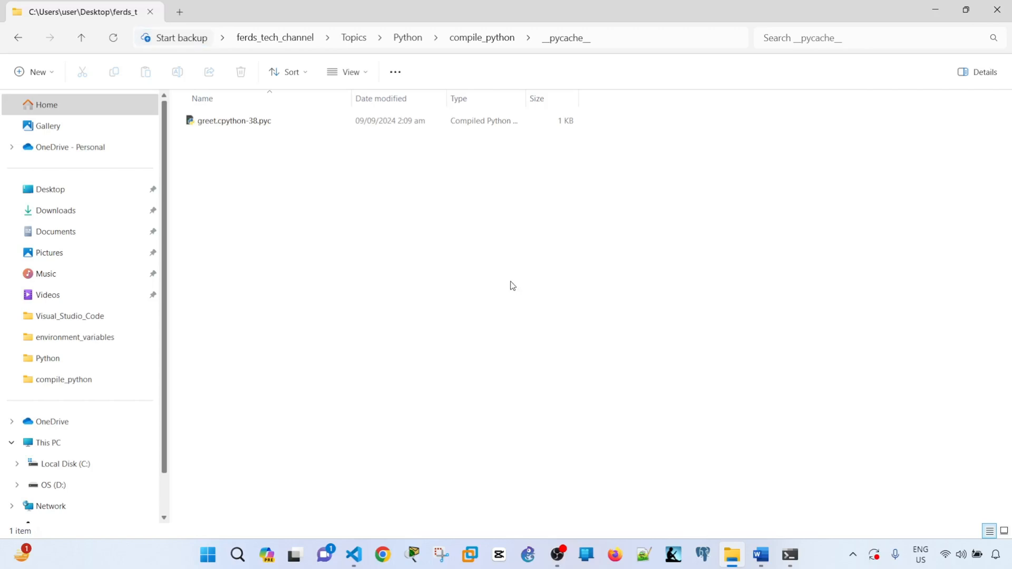
Return to the Word guide and scroll to the 'Decompile the .pyc File' section.
{"action": "left_click", "coordinate": [759, 555]}
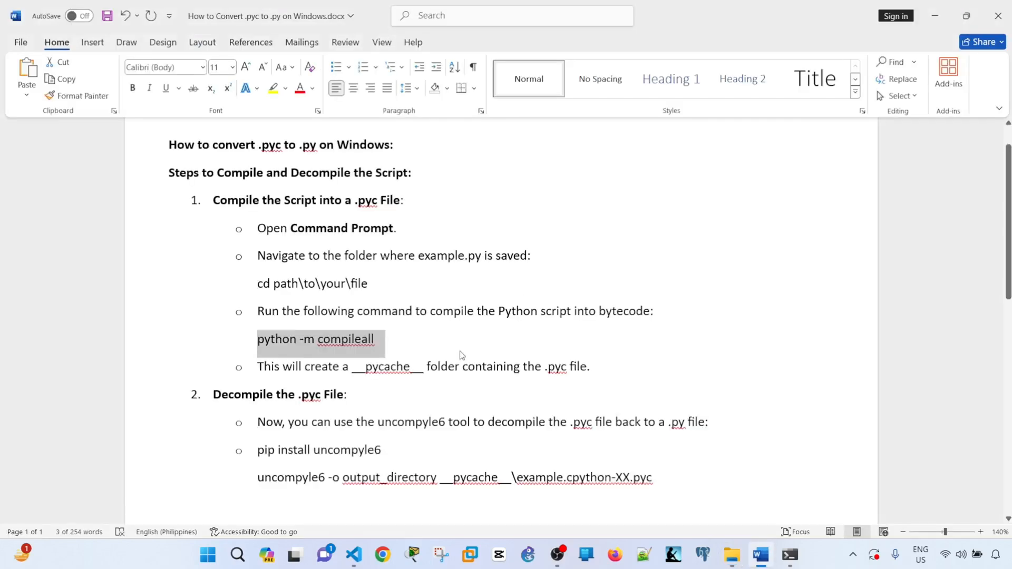
{"action": "mouse_move", "coordinate": [416, 314]}
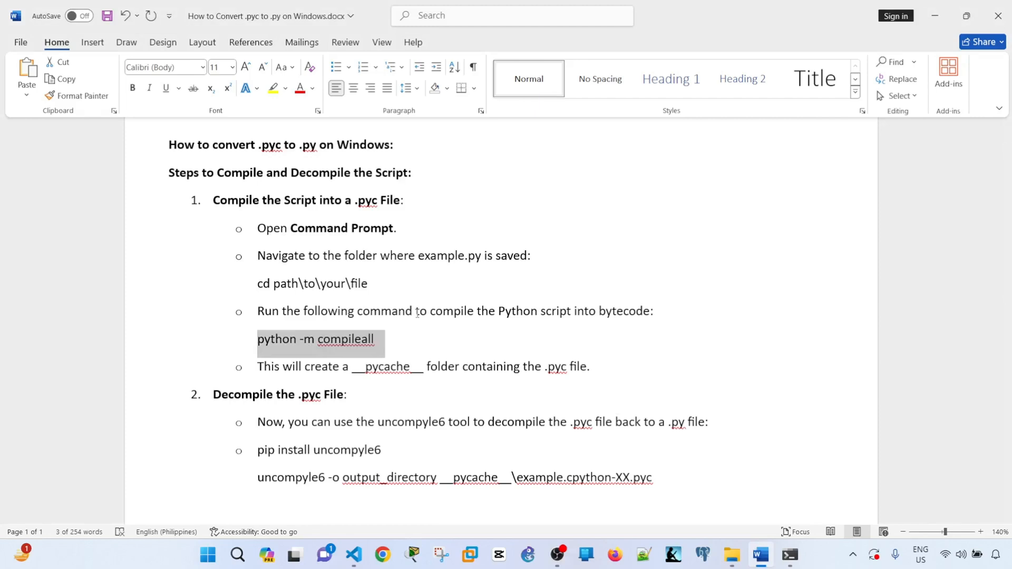
{"action": "scroll", "scroll_direction": "down", "scroll_amount": 3}
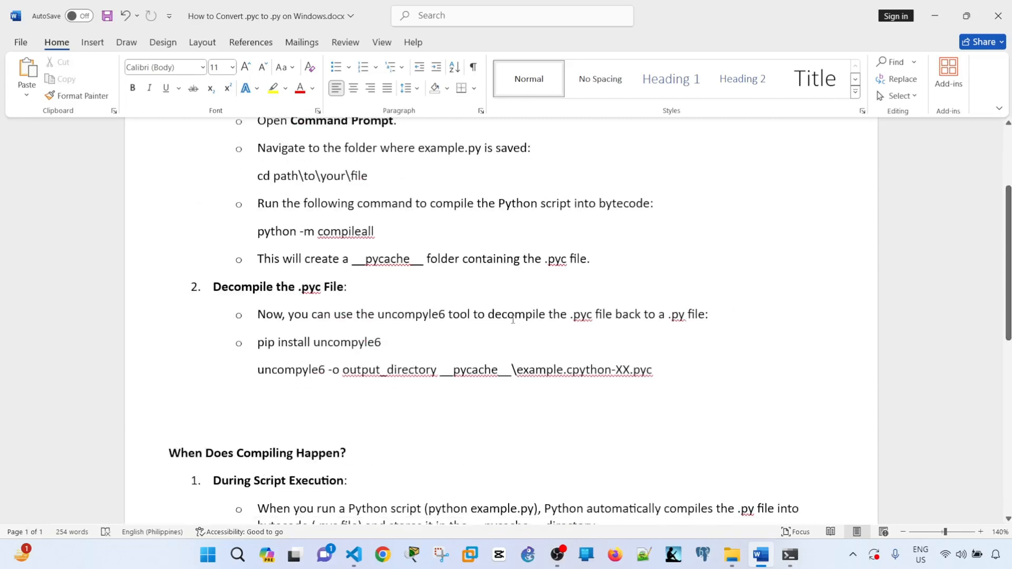
{"action": "left_click", "coordinate": [368, 176]}
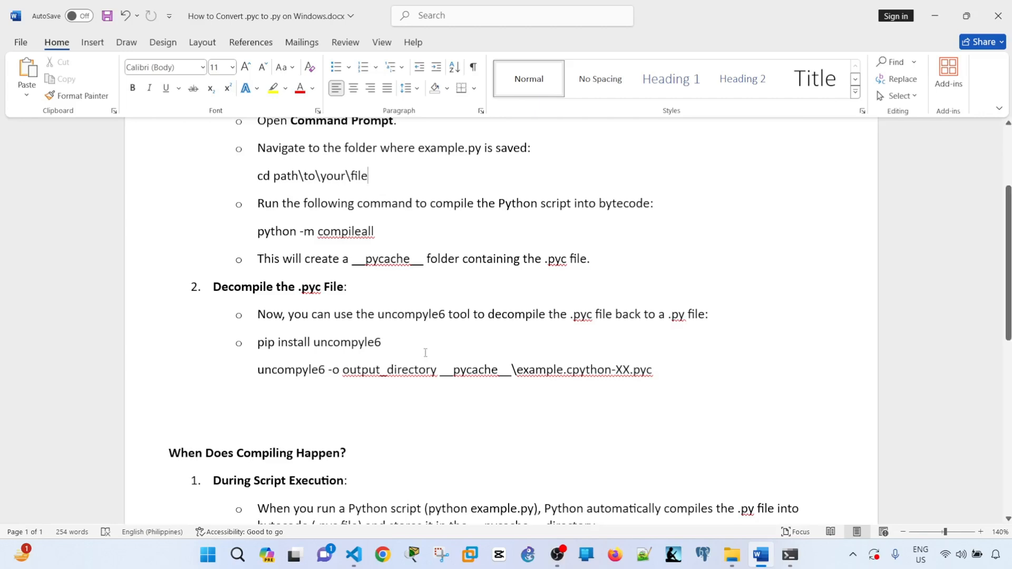
{"action": "mouse_move", "coordinate": [422, 334]}
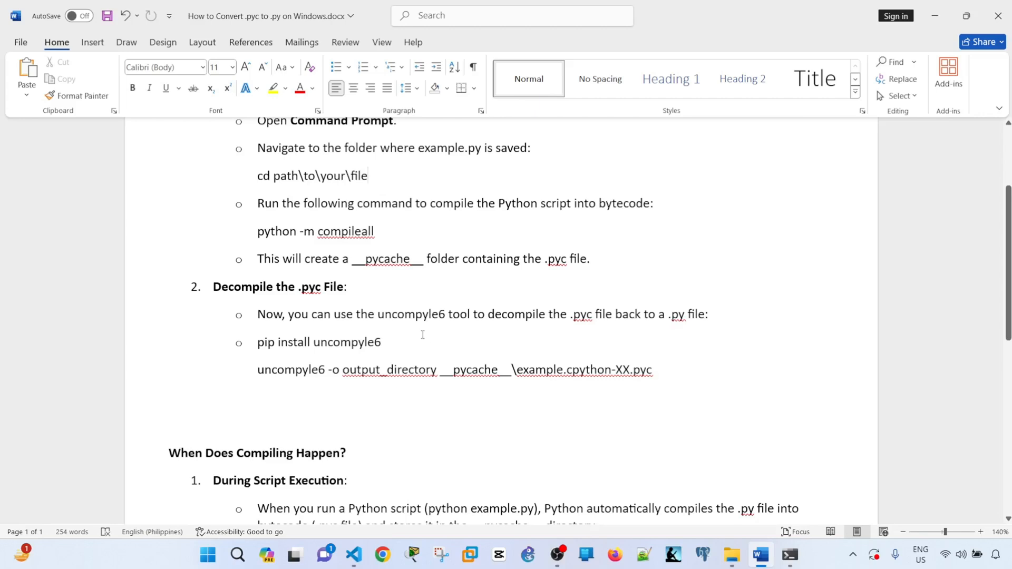
{"action": "mouse_move", "coordinate": [561, 338]}
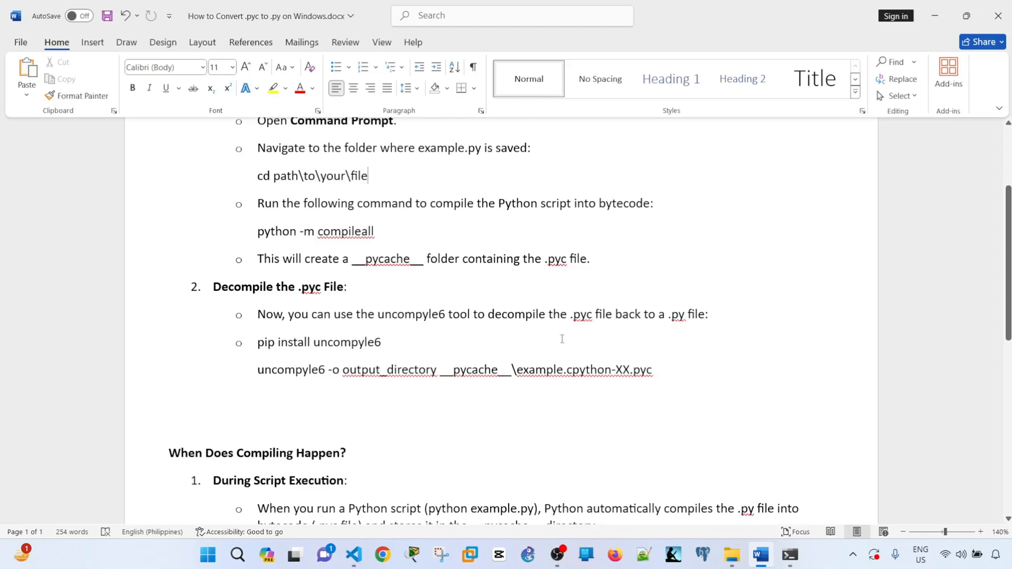
{"action": "mouse_move", "coordinate": [570, 338]}
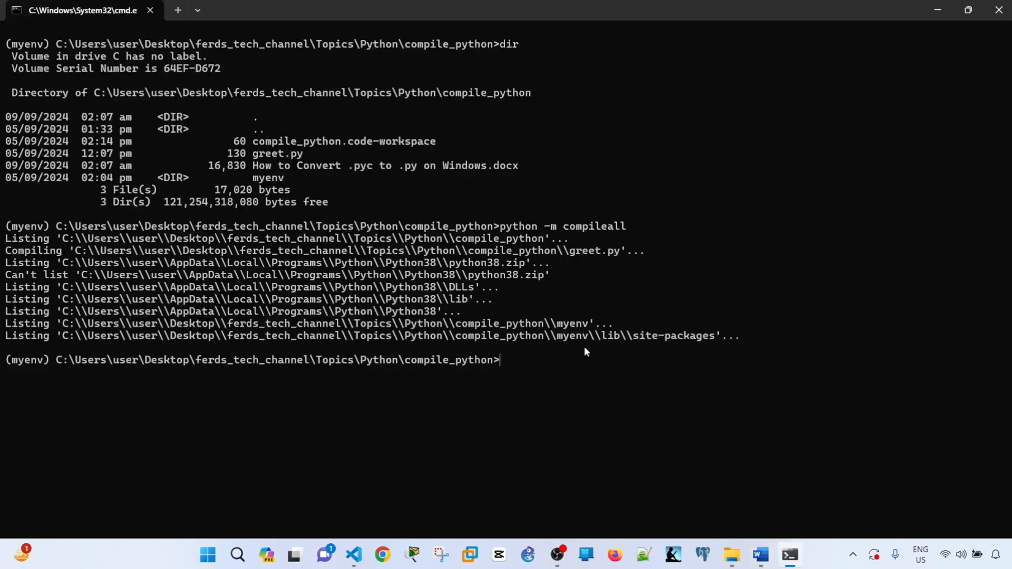
Run pip install uncompyle6, reported already installed, then return to the guide.
{"action": "type", "text": "pip install uncompyle6"}
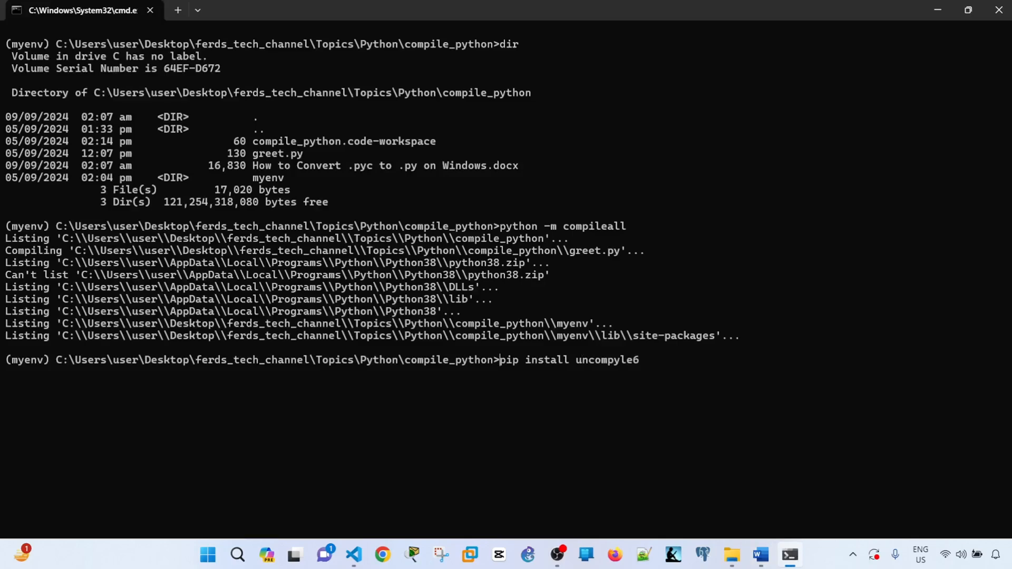
{"action": "key", "text": "Return"}
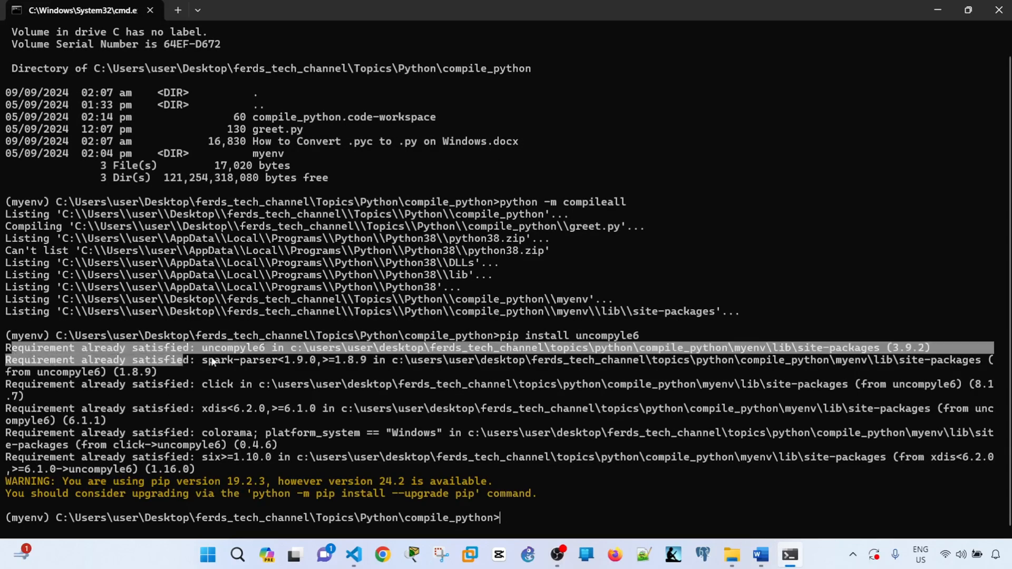
{"action": "left_click", "coordinate": [759, 554]}
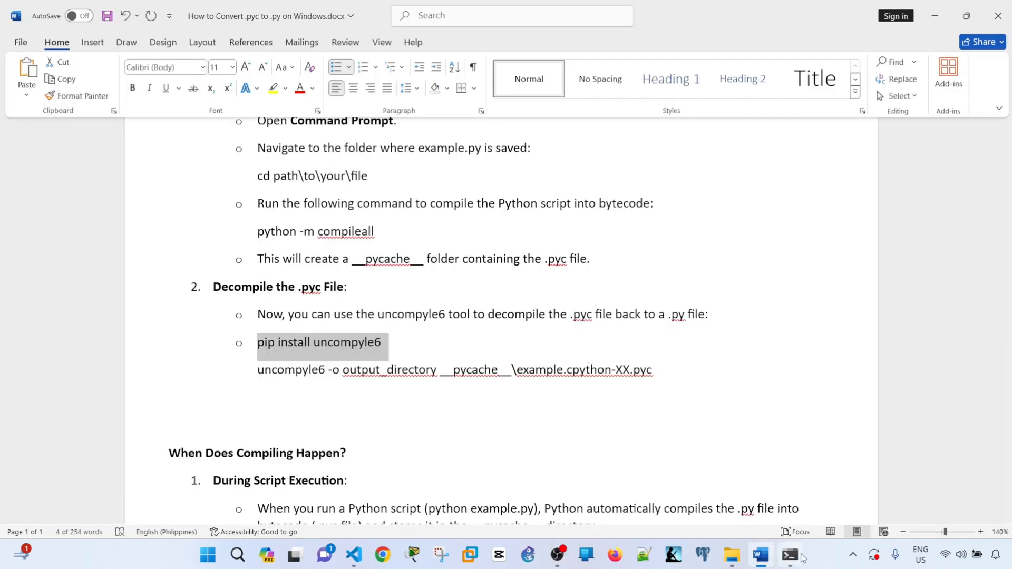
Change directory into __pycache__, checking the decompile step in the tutorial along the way.
{"action": "left_click", "coordinate": [788, 560]}
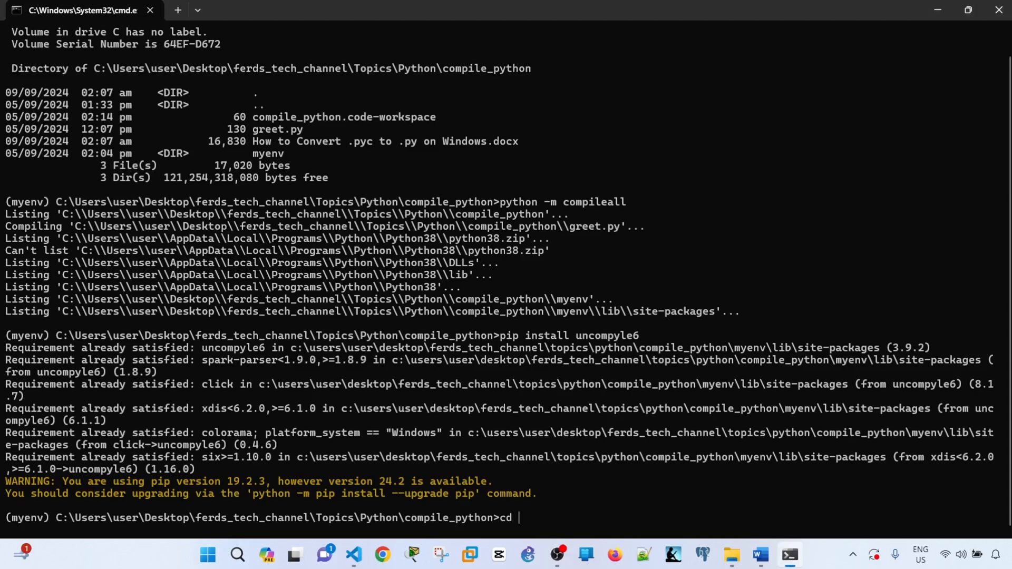
{"action": "key", "text": "Return"}
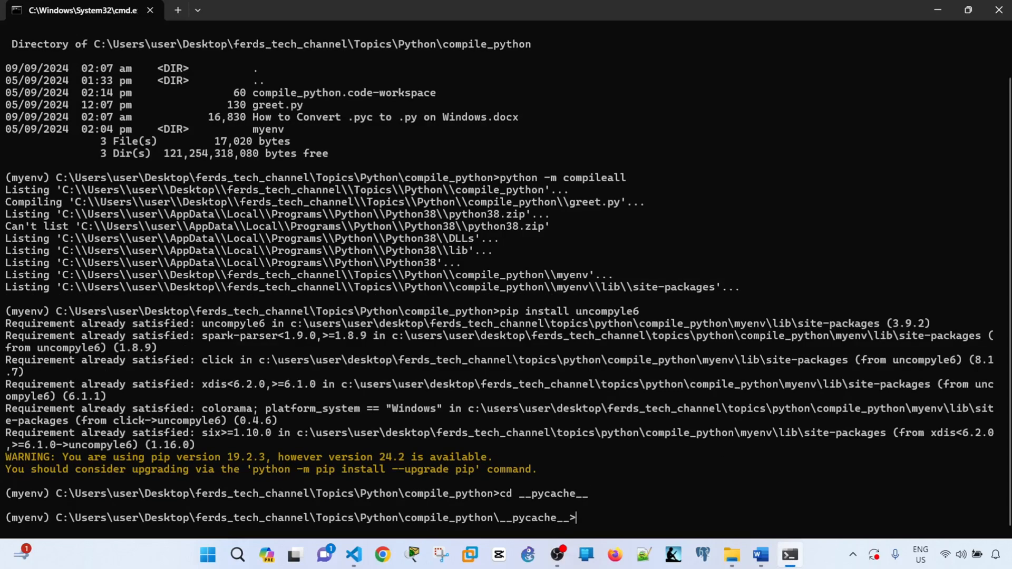
{"action": "left_click", "coordinate": [759, 555]}
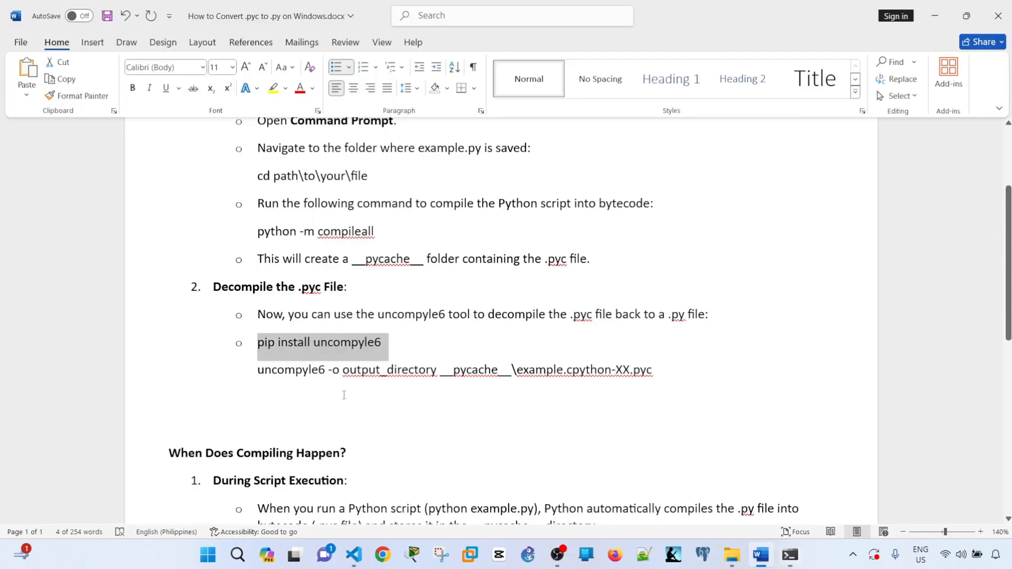
{"action": "left_click", "coordinate": [790, 553]}
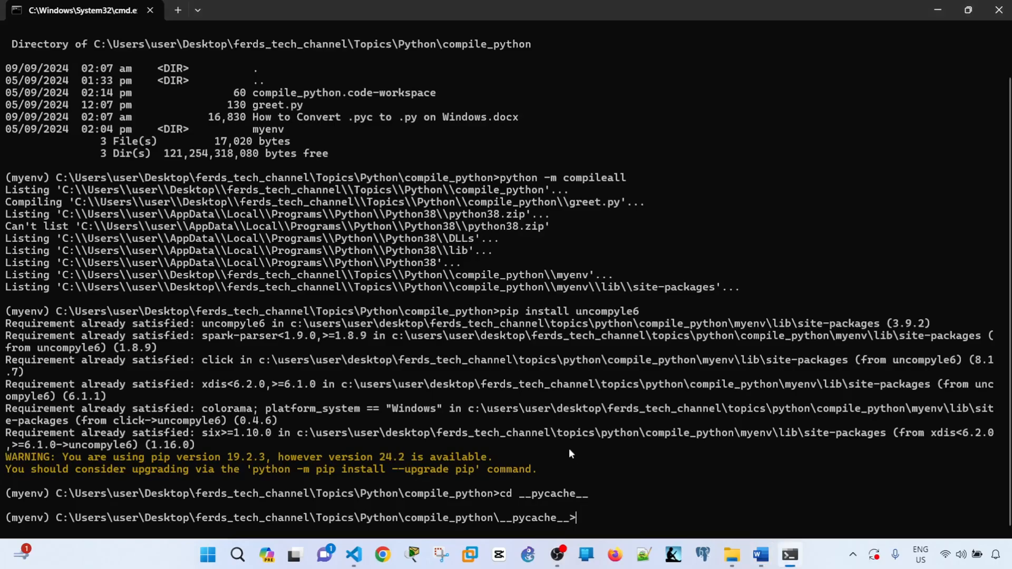
{"action": "left_click", "coordinate": [759, 555]}
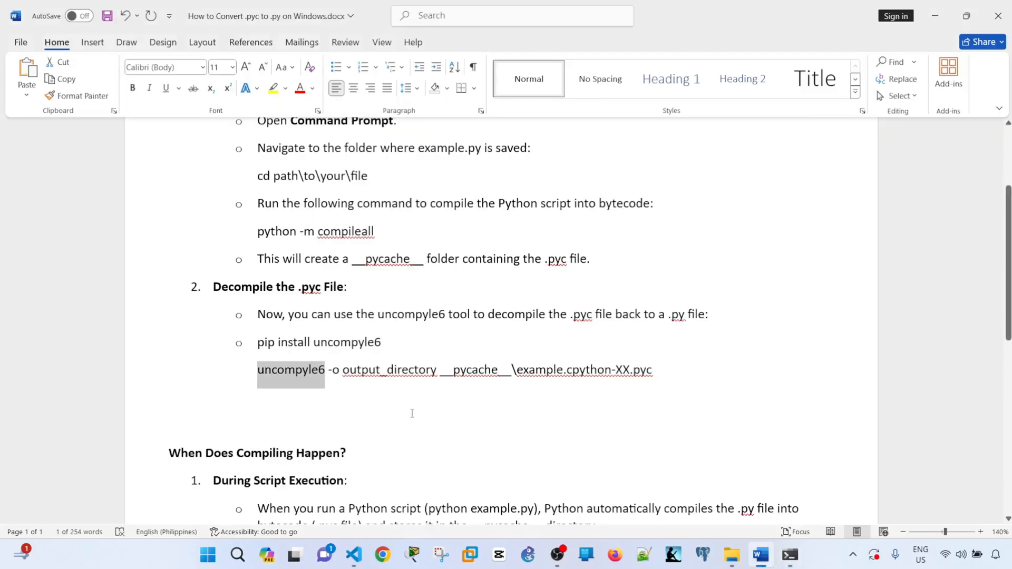
{"action": "left_click", "coordinate": [789, 554]}
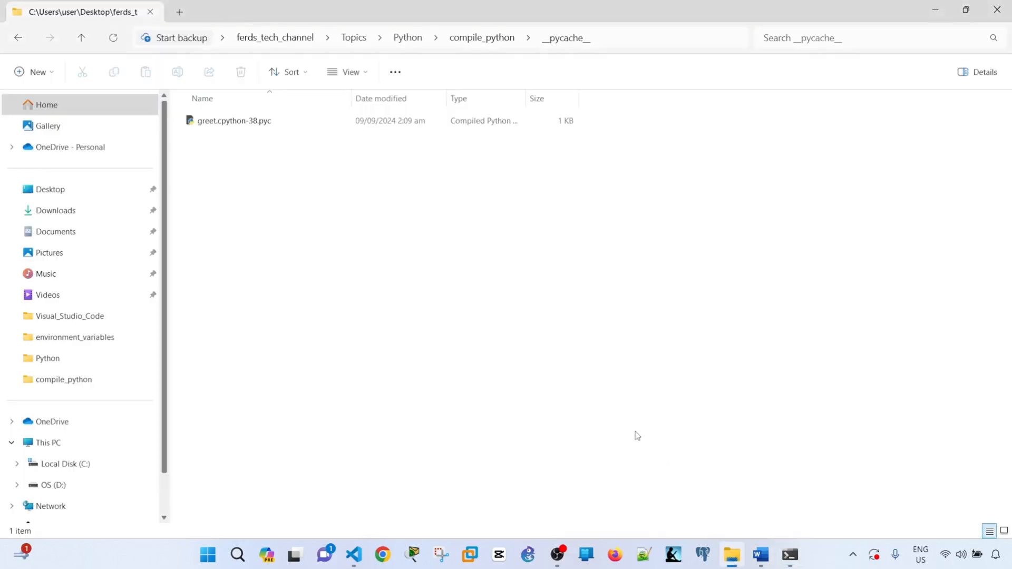
Run uncompyle6 greet.cpython-38.pyc to print the recovered greet.py source.
{"action": "left_click", "coordinate": [234, 120]}
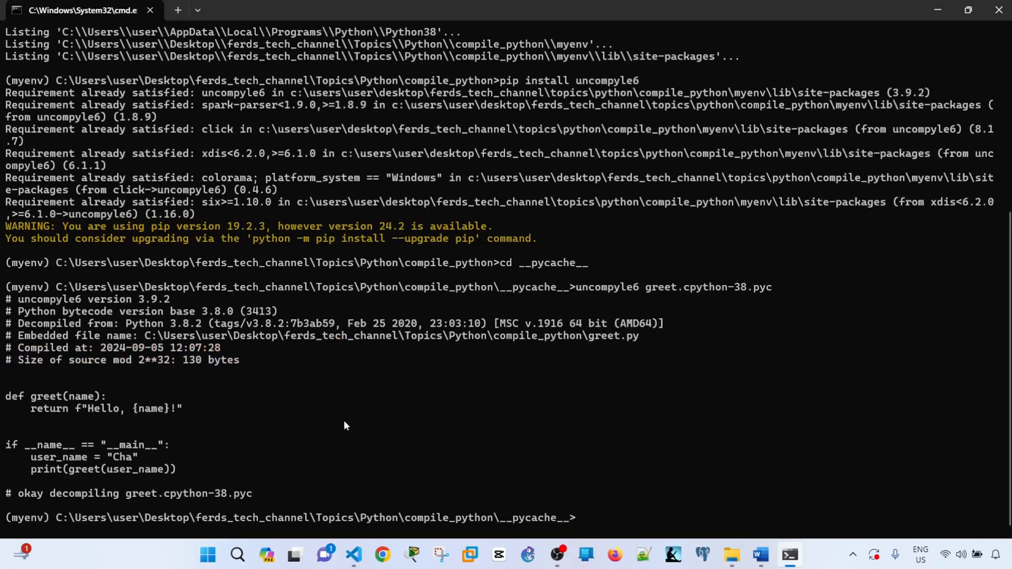
{"action": "mouse_move", "coordinate": [110, 507]}
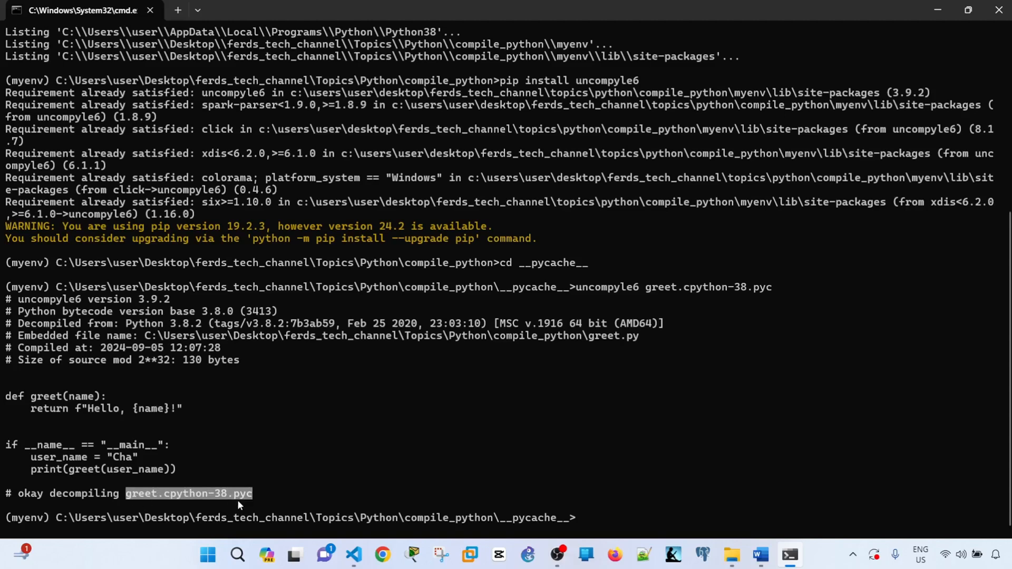
{"action": "mouse_move", "coordinate": [340, 489]}
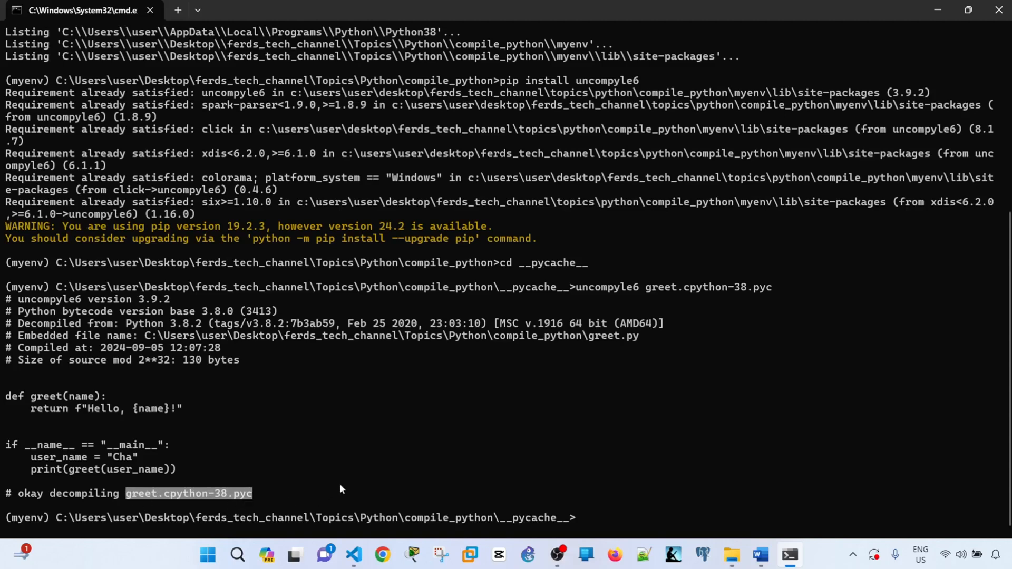
{"action": "mouse_move", "coordinate": [248, 470]}
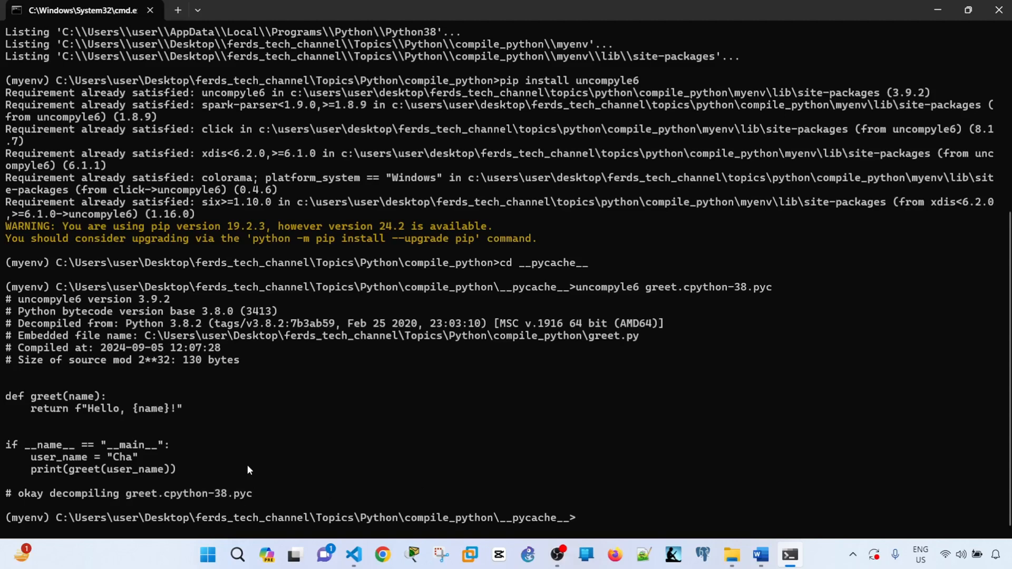
{"action": "mouse_move", "coordinate": [13, 401]}
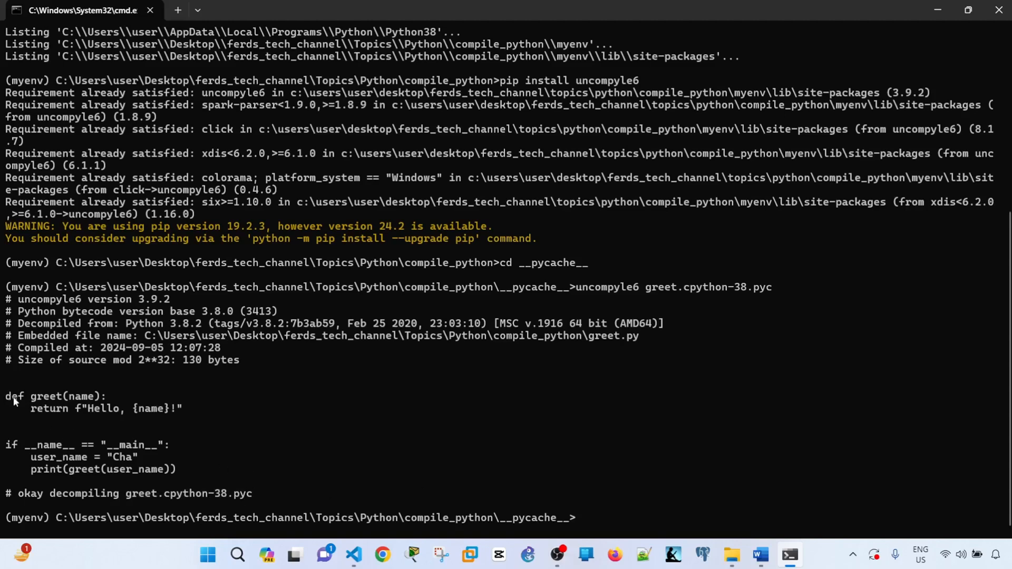
{"action": "mouse_move", "coordinate": [33, 357]}
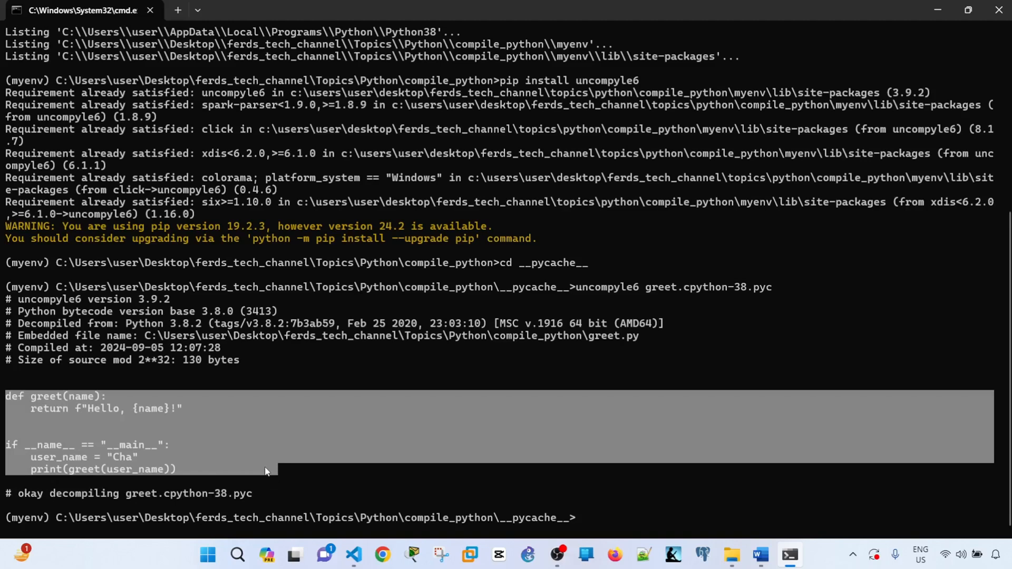
{"action": "mouse_move", "coordinate": [304, 462]}
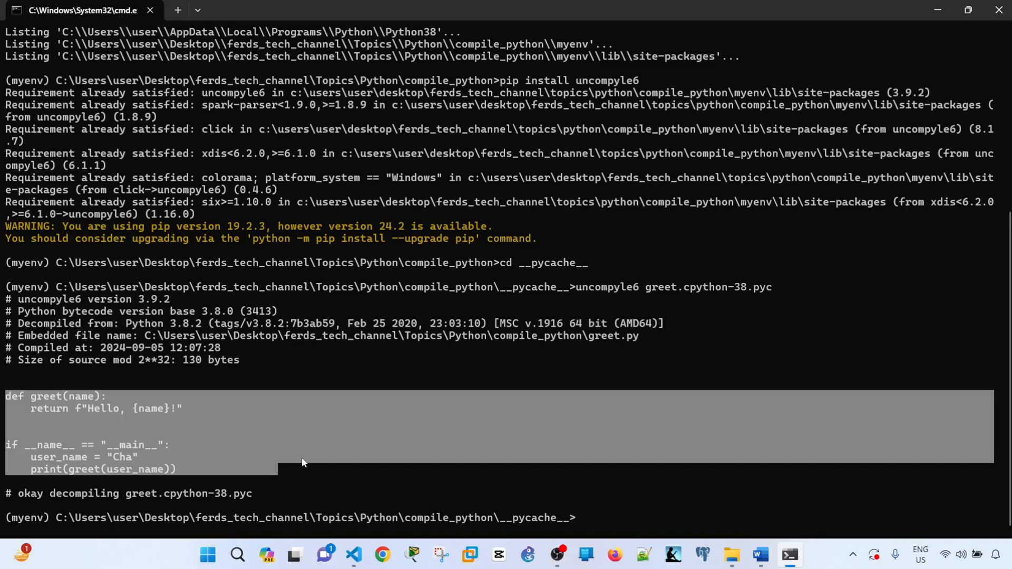
Return to the Word tutorial and scroll down to the 'When Does Compiling Happen?' section.
{"action": "left_click", "coordinate": [731, 554]}
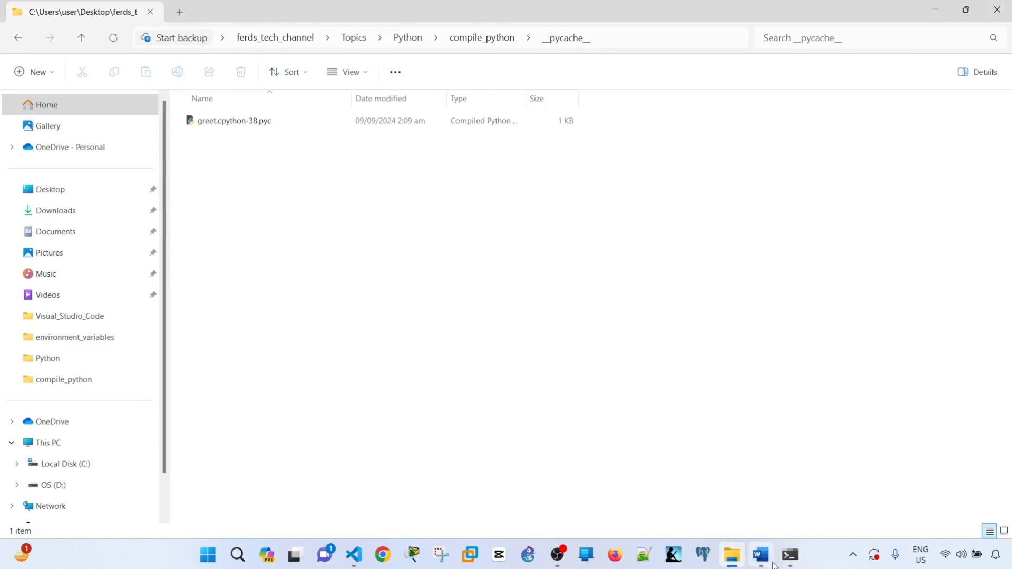
{"action": "left_click", "coordinate": [759, 559]}
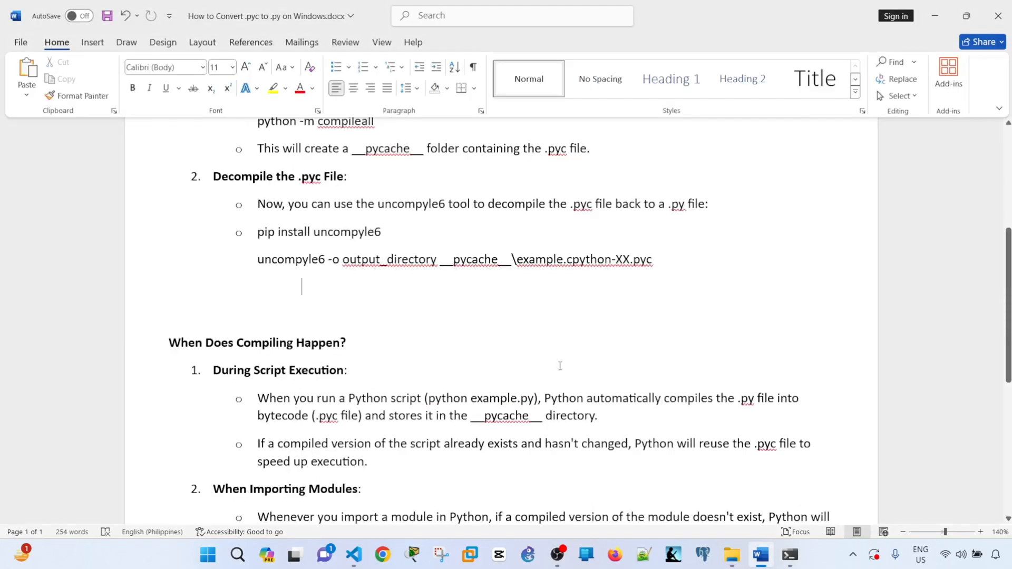
{"action": "mouse_move", "coordinate": [552, 367]}
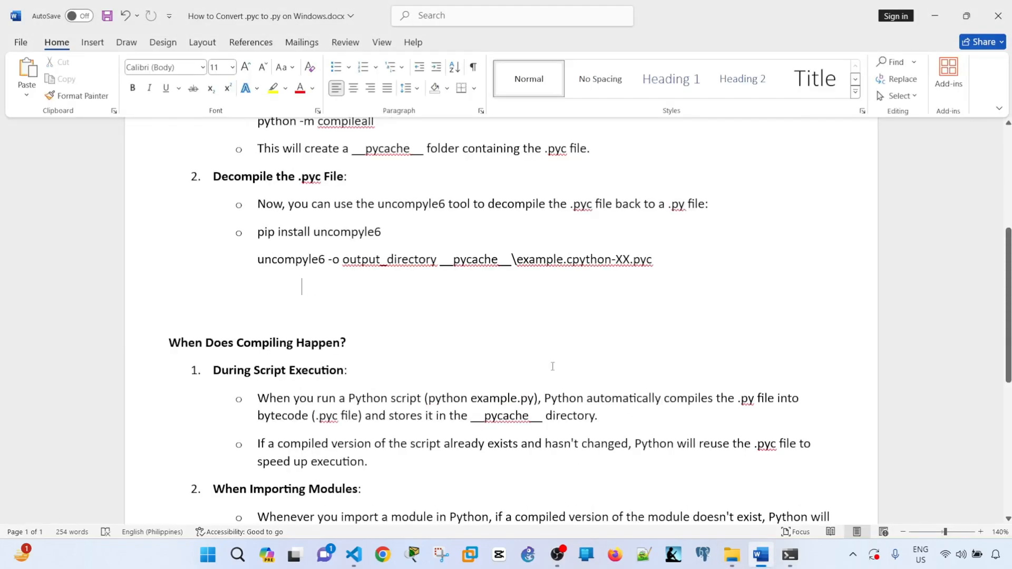
{"action": "scroll", "scroll_direction": "down", "scroll_amount": 3}
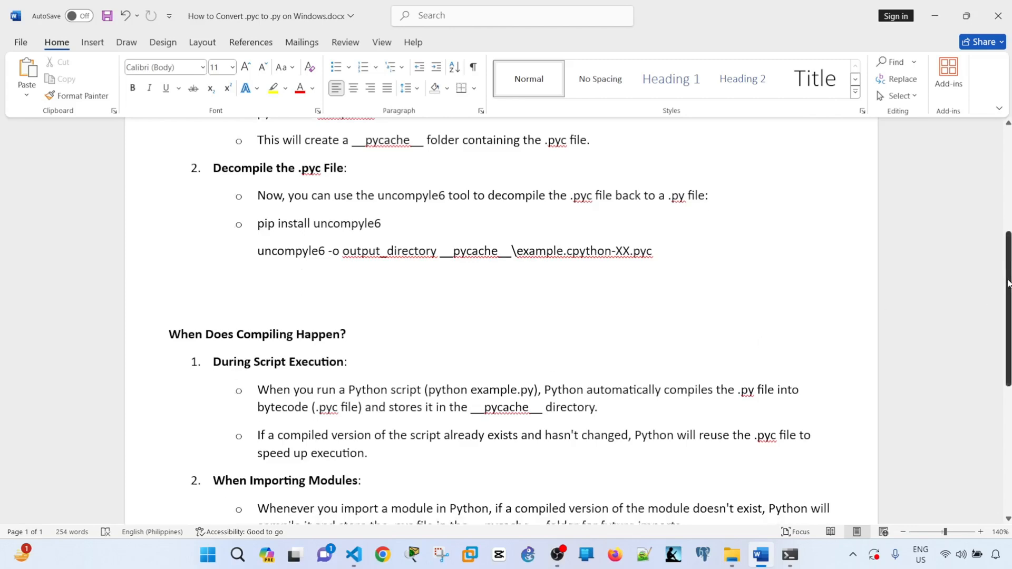
{"action": "scroll", "scroll_direction": "down", "scroll_amount": 3}
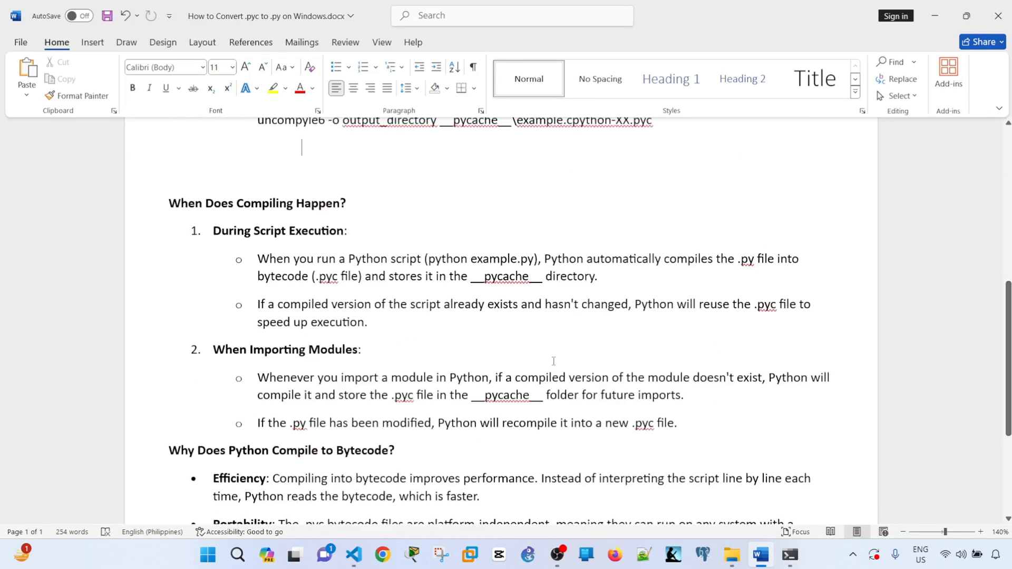
{"action": "mouse_move", "coordinate": [528, 359]}
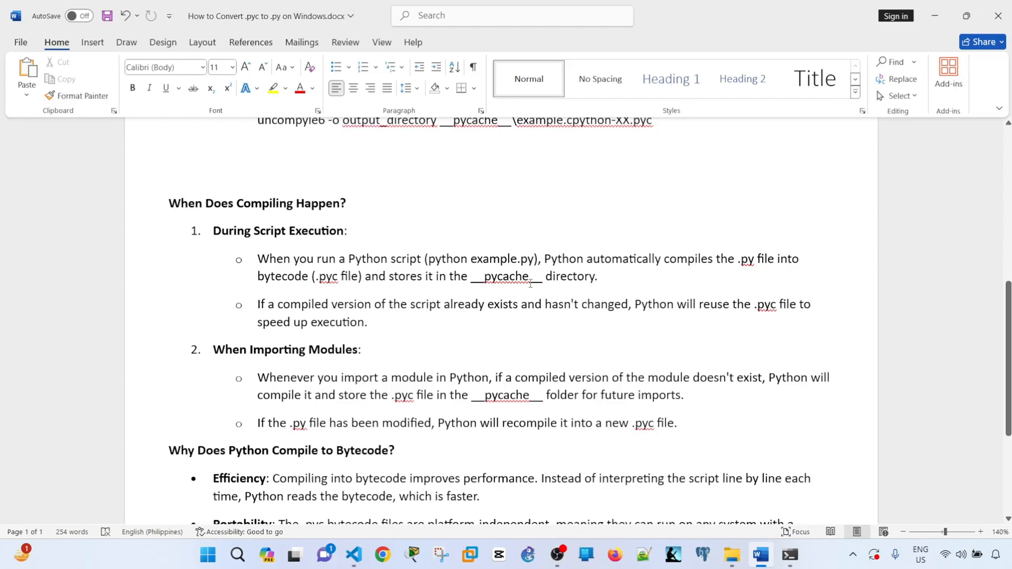
{"action": "double_click", "coordinate": [507, 276]}
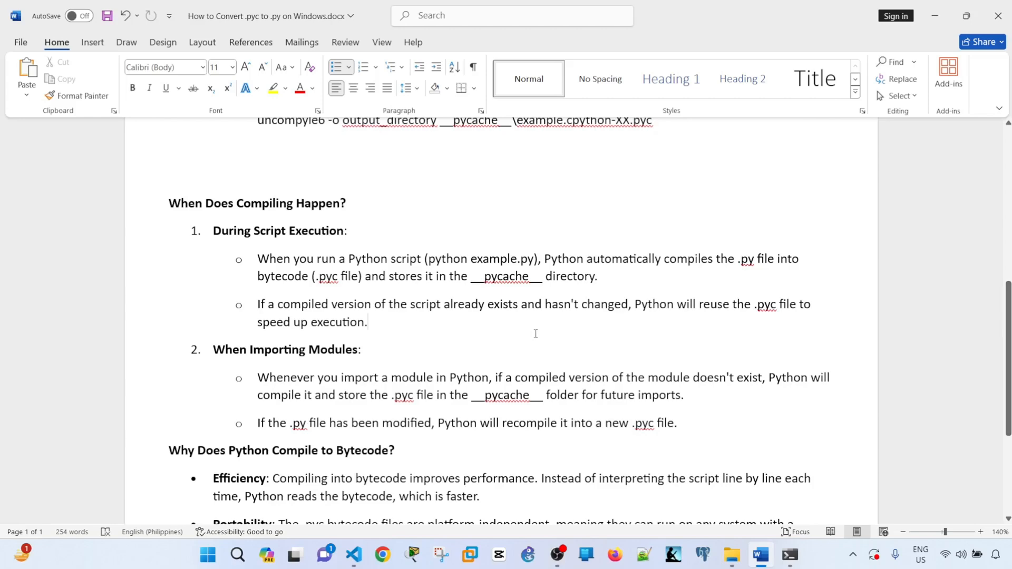
{"action": "scroll", "scroll_direction": "up", "scroll_amount": 3}
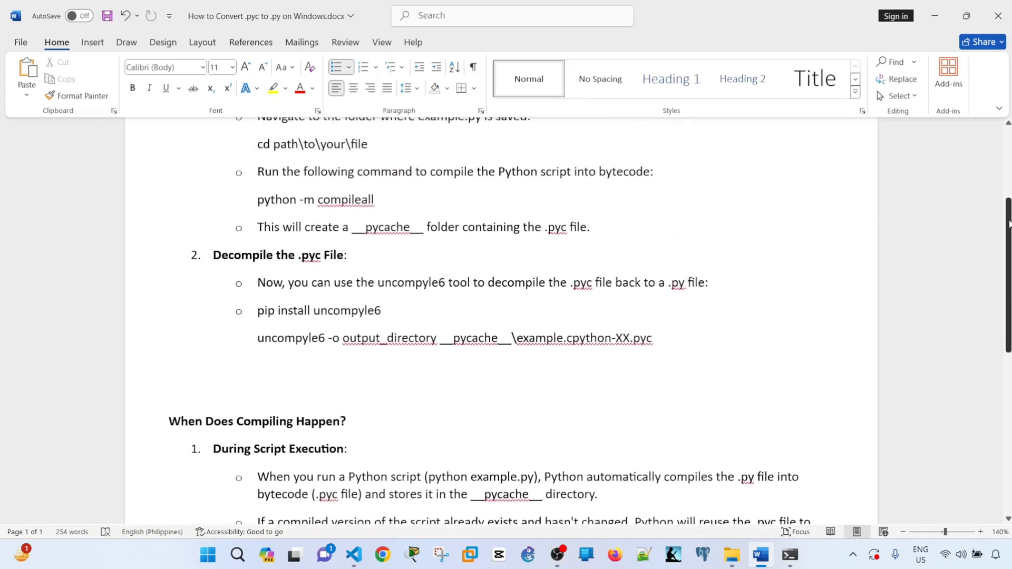
{"action": "scroll", "scroll_direction": "up", "scroll_amount": 3}
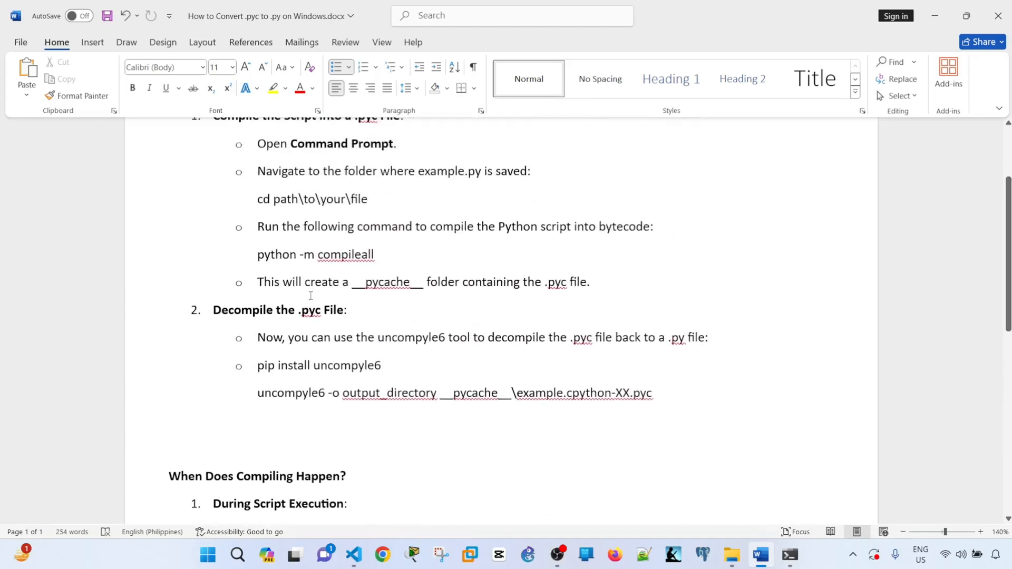
{"action": "scroll", "scroll_direction": "down", "scroll_amount": 3}
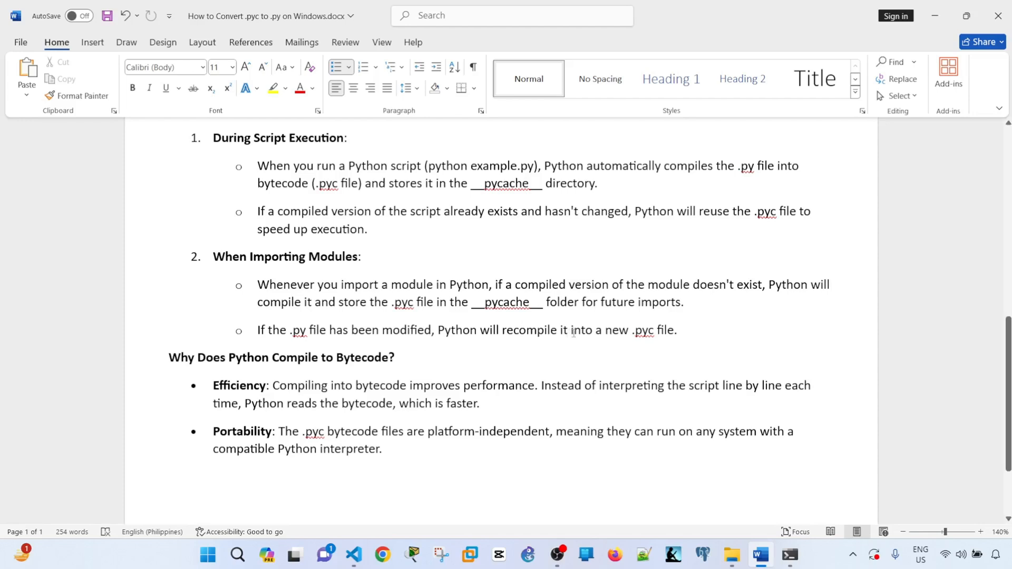
{"action": "scroll", "scroll_direction": "down", "scroll_amount": 3}
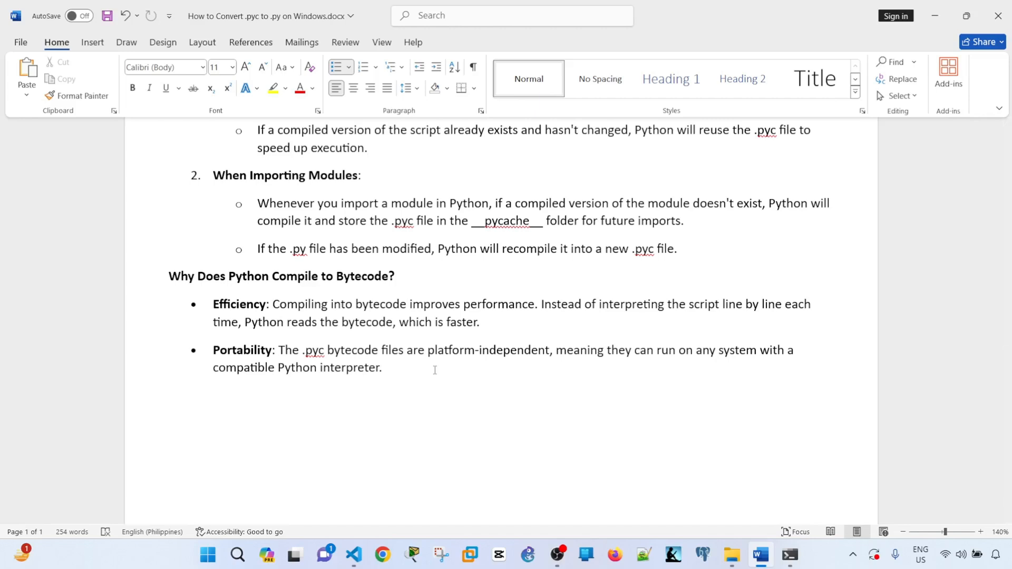
{"action": "left_click", "coordinate": [367, 148]}
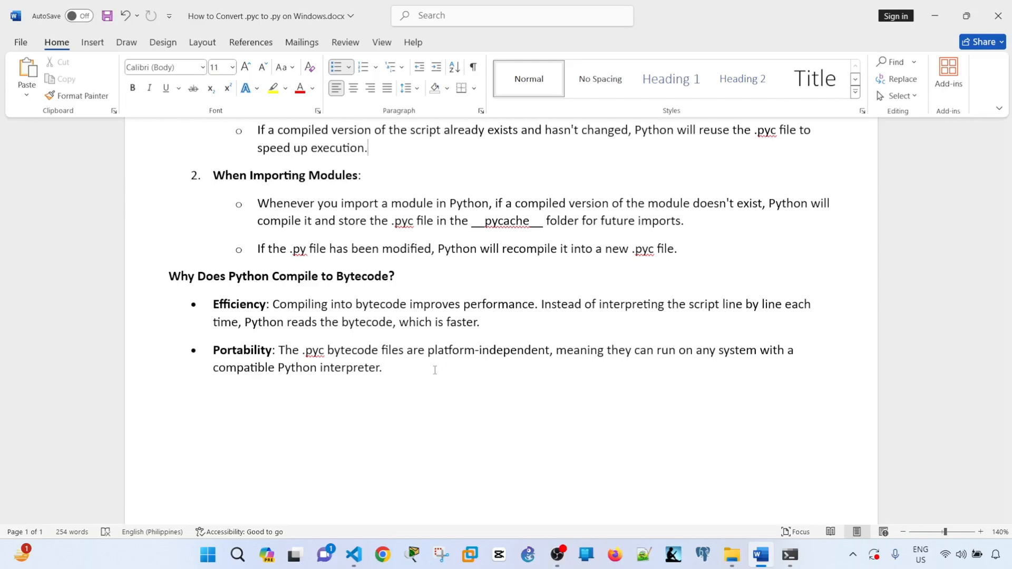
{"action": "scroll", "scroll_direction": "up", "scroll_amount": 3}
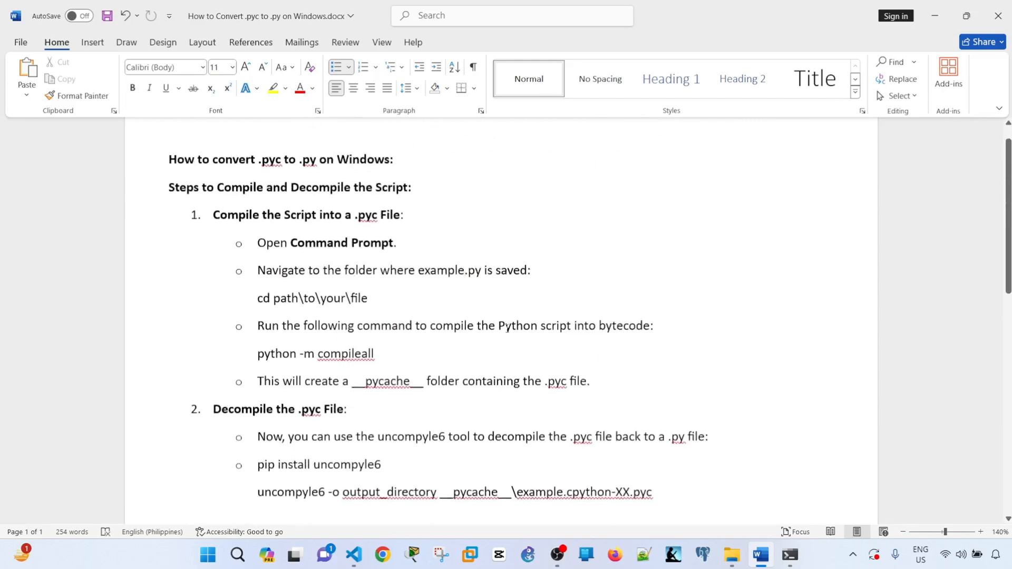